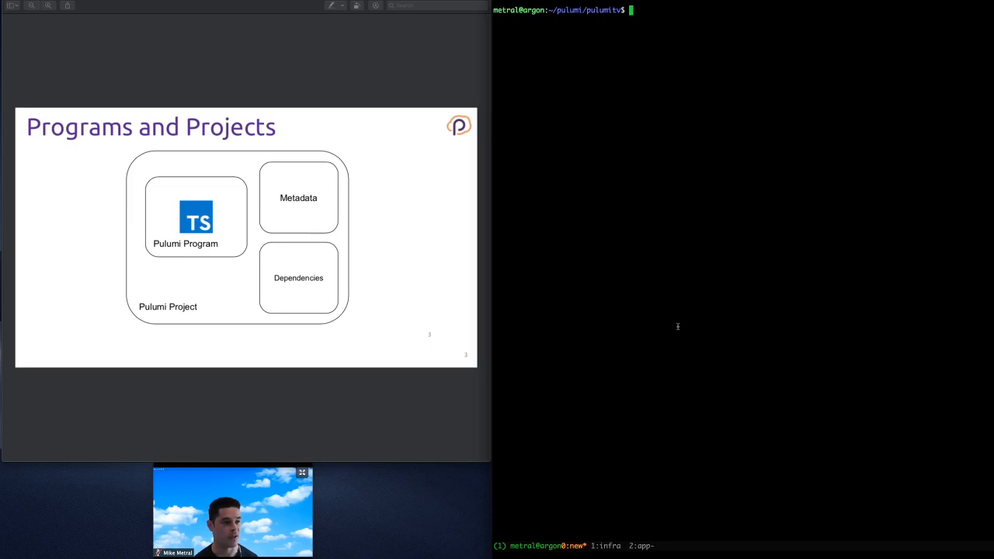
Step: Create and enter the s3bucket folder, then start pulumi new with the aws-python template
{"action": "type", "text": "mkdir -p s3bucket && pushd s3bucket"}
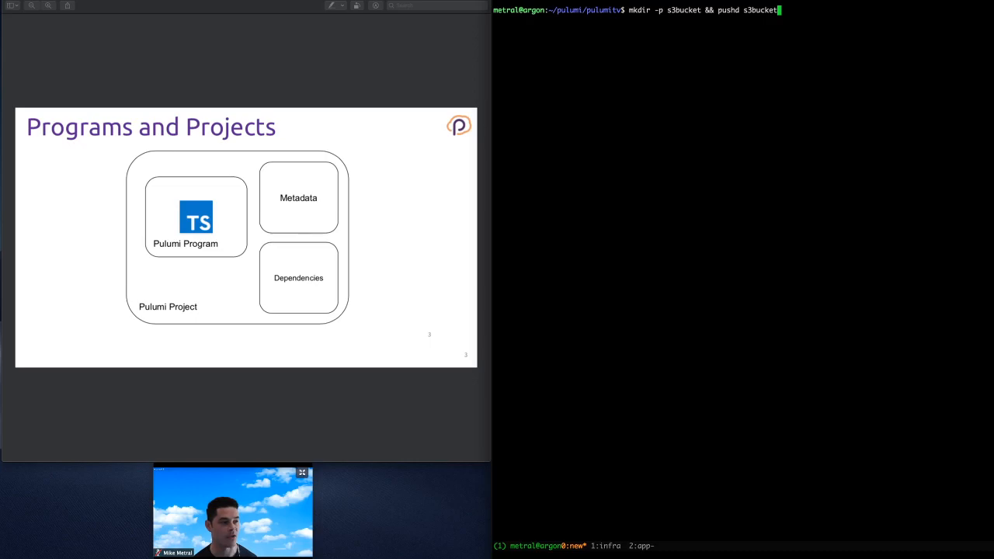
{"action": "key", "text": "Return"}
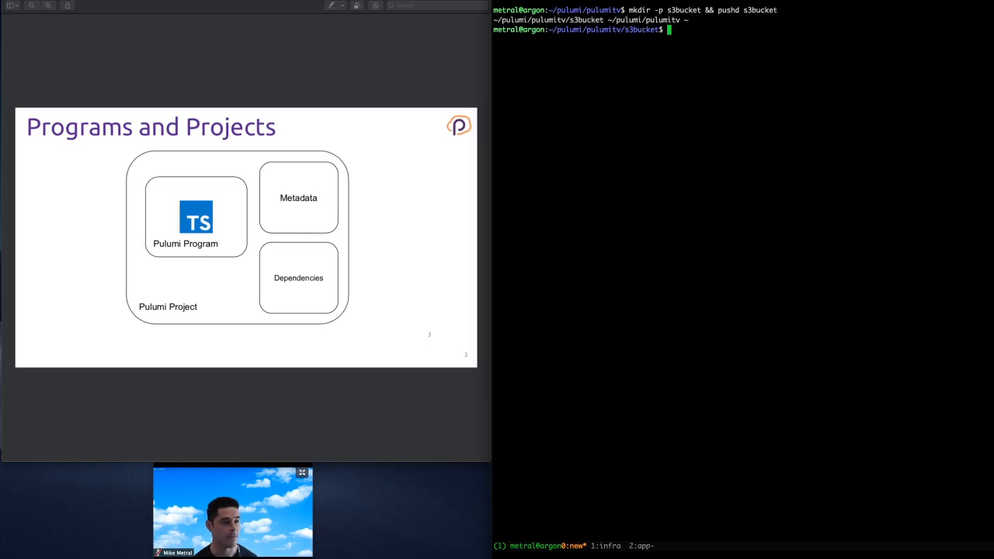
{"action": "type", "text": "pulumi new"}
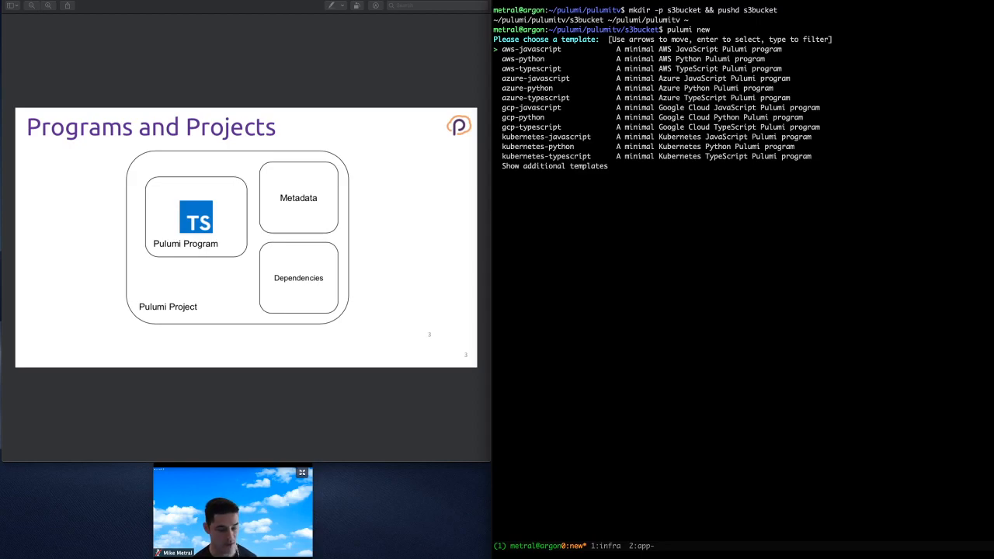
{"action": "key", "text": "Down"}
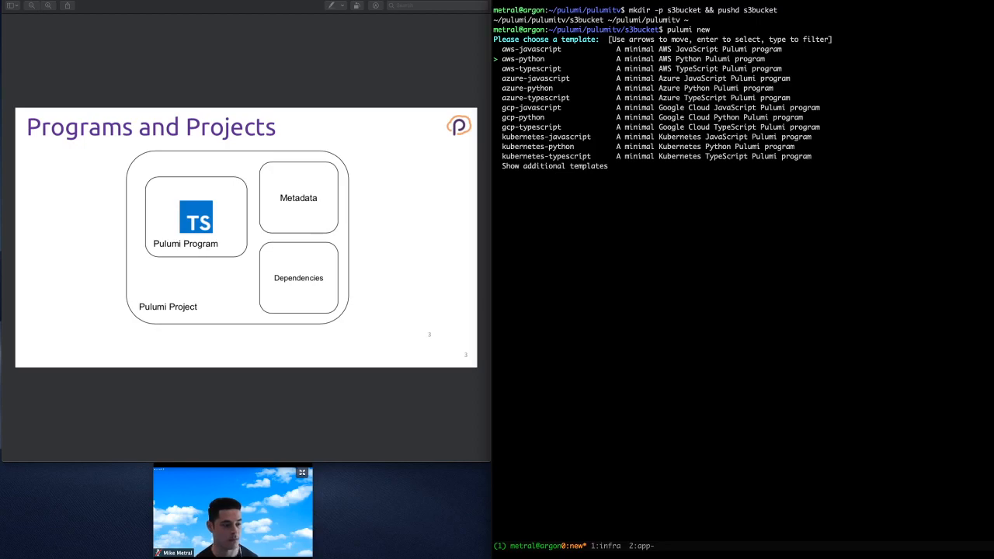
{"action": "key", "text": "Return"}
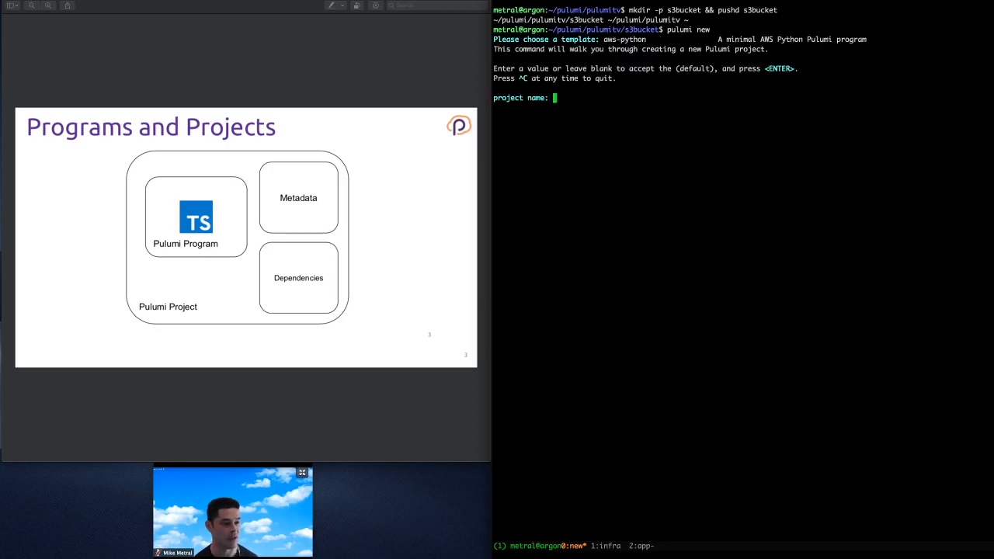
Step: Name the project mysupercools3bucket, accept the default description and dev stack, and set the region
{"action": "type", "text": "mysu"}
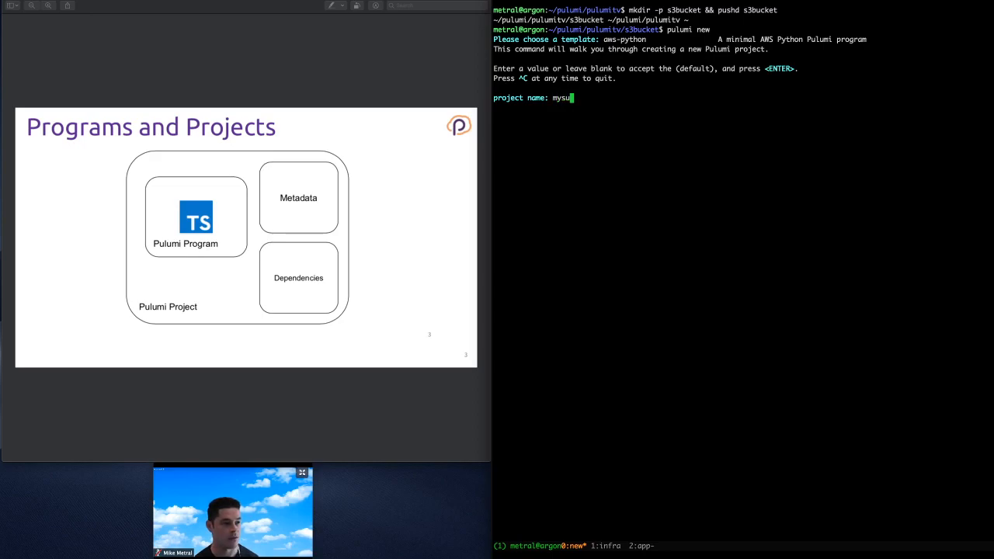
{"action": "type", "text": "percools3bucket"}
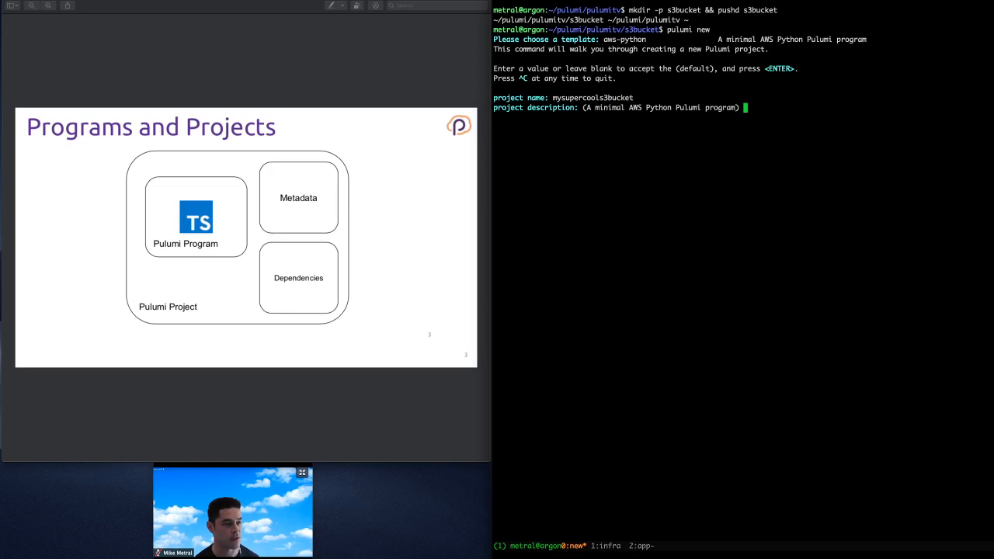
{"action": "key", "text": "Return"}
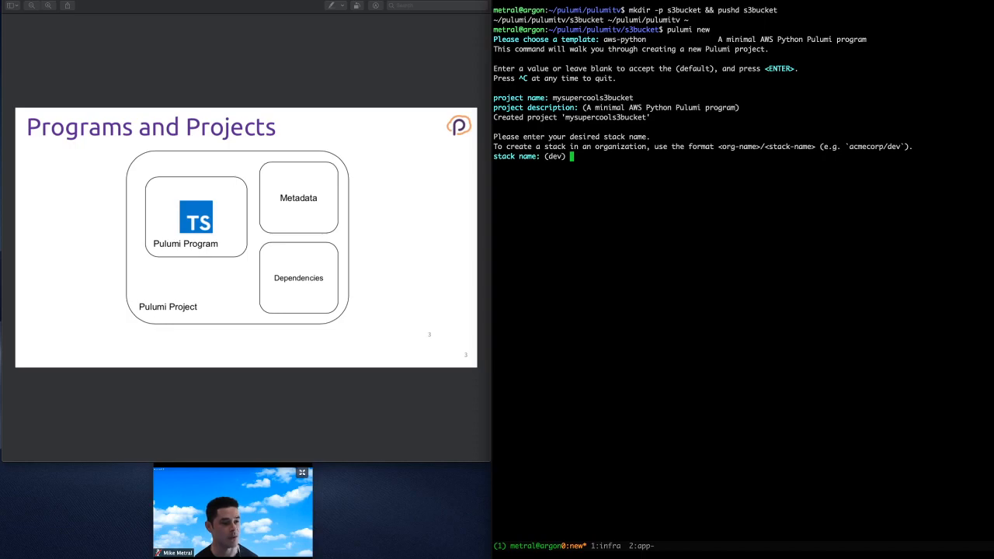
{"action": "key", "text": "Return"}
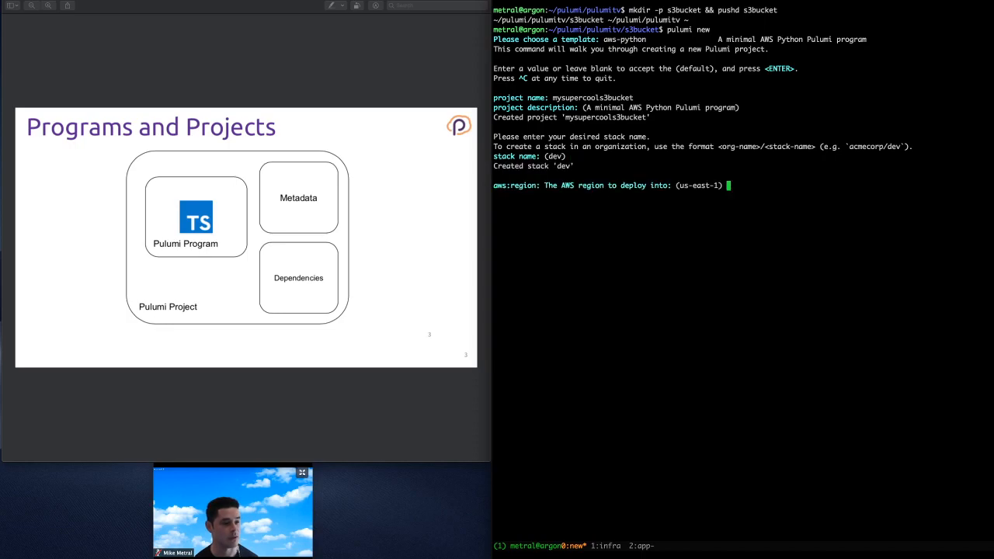
{"action": "type", "text": "us-e"}
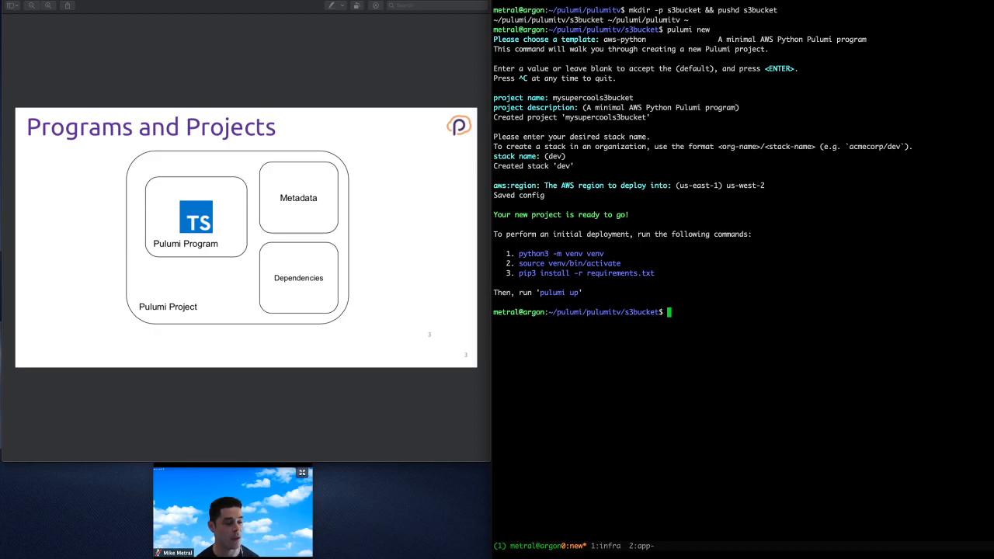
Step: Recall and run the venv activation command from history, then pip install -r requirements.txt
{"action": "key", "text": "ctrl+r"}
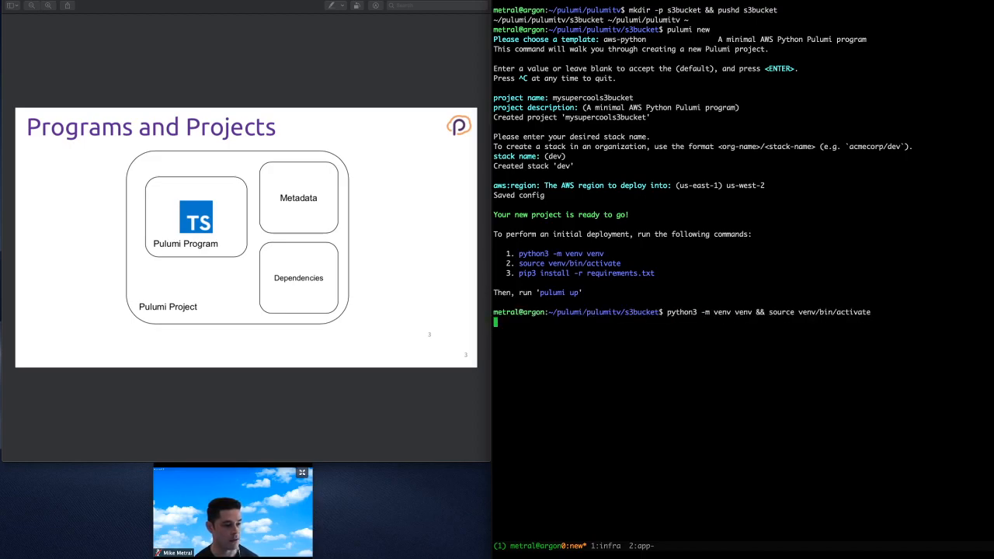
{"action": "key", "text": "ctrl+r"}
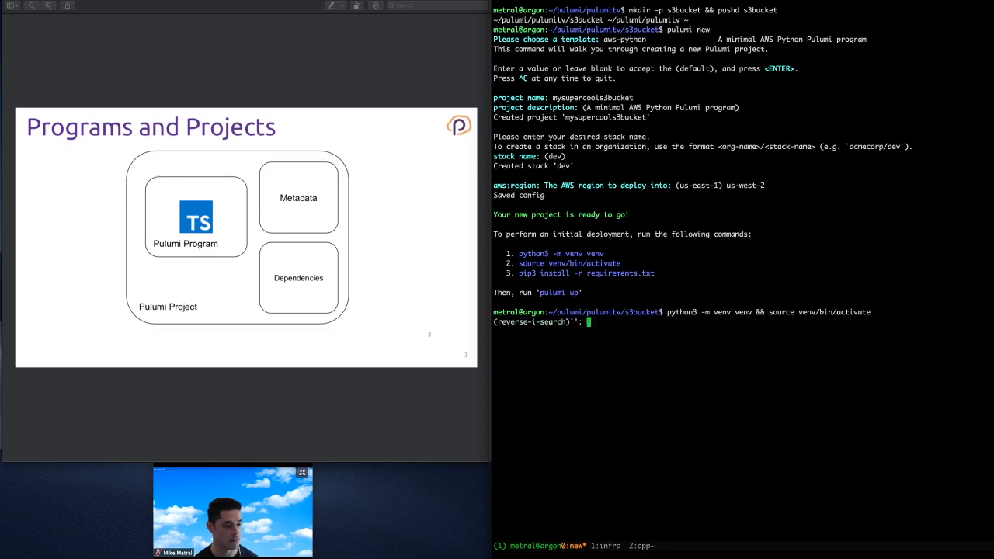
{"action": "type", "text": "venc"}
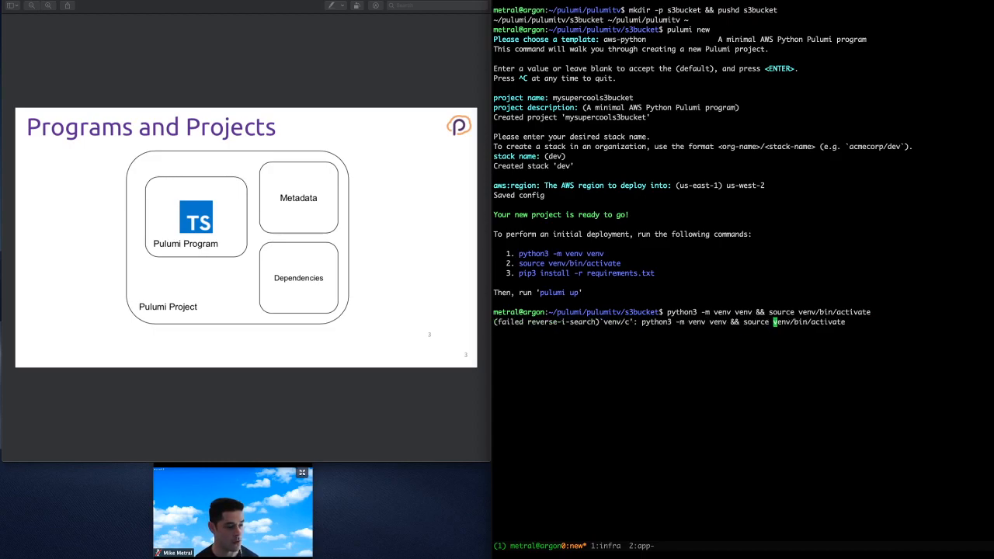
{"action": "key", "text": "Return"}
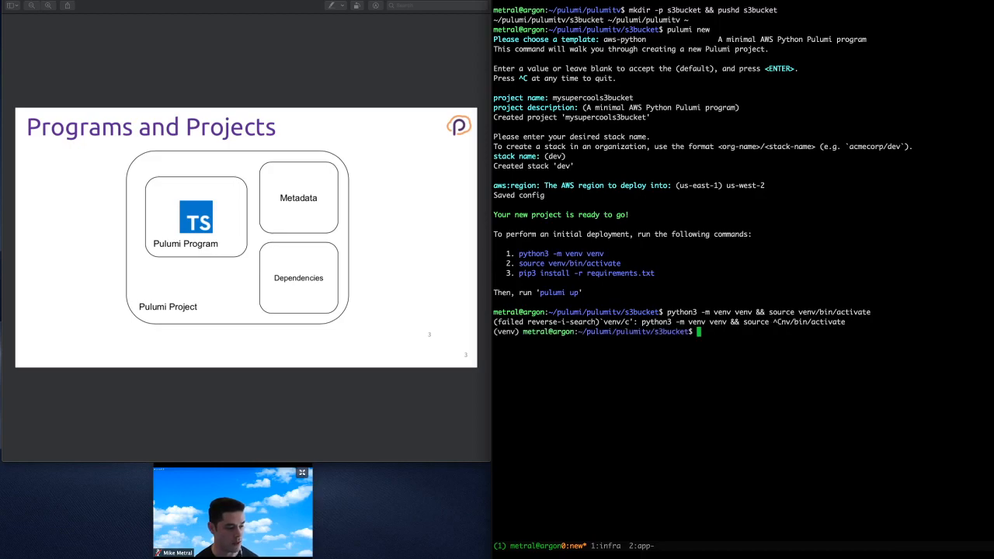
{"action": "type", "text": "pip install -r requirements.txt"}
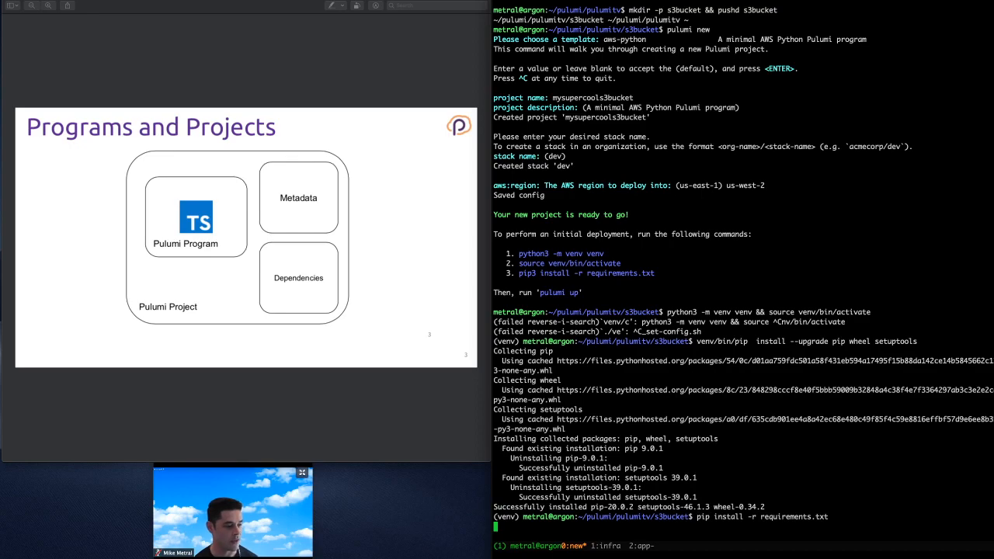
{"action": "scroll", "scroll_direction": "down", "scroll_amount": 3}
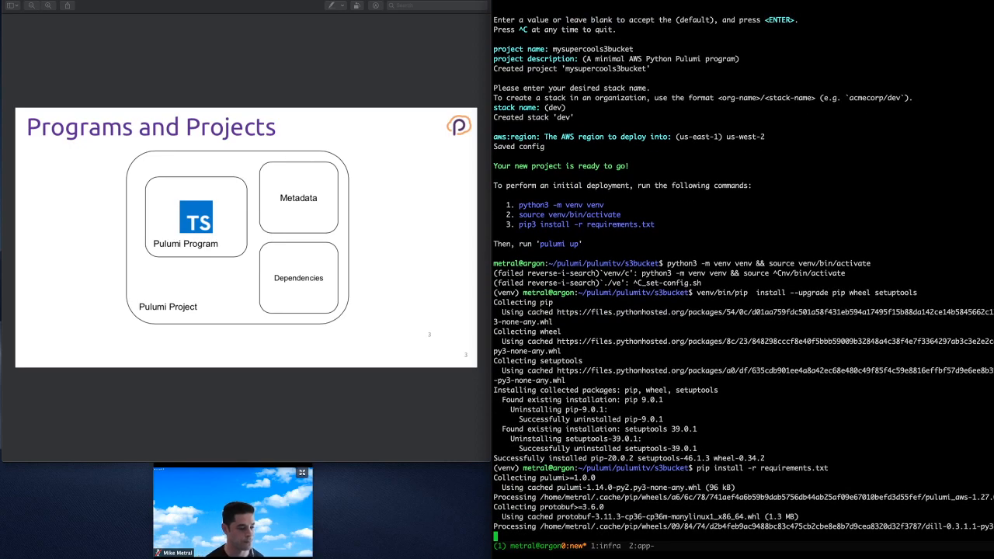
{"action": "scroll", "scroll_direction": "down", "scroll_amount": 3}
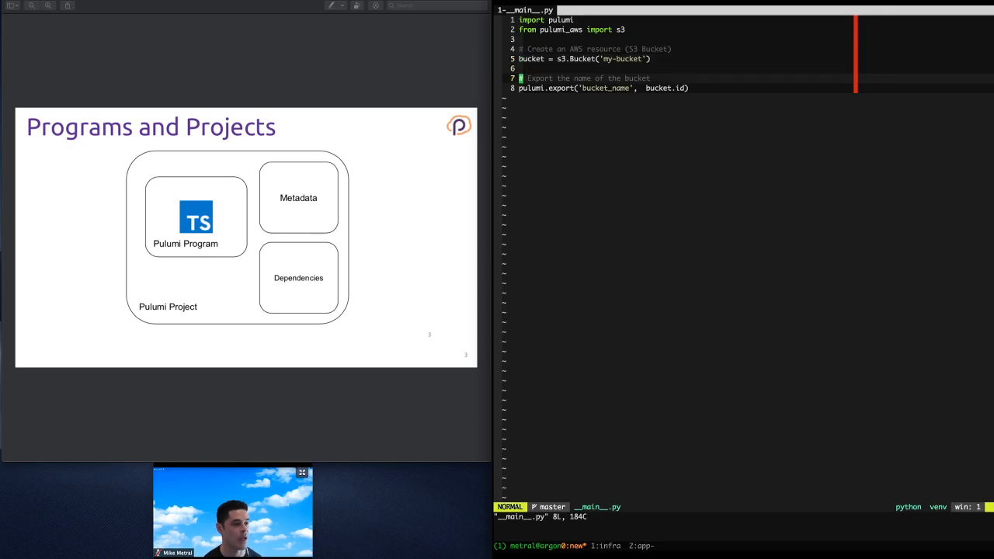
{"action": "type", "text": ":qa"}
{"action": "type", "text": "pulumi update"}
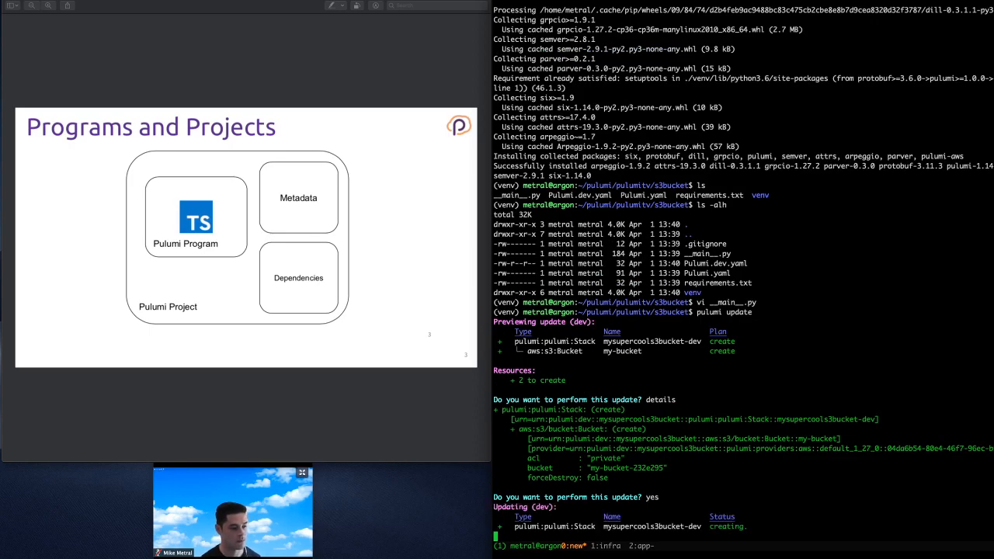
Step: Review the update output and run pulumi stack output to show the bucket_name
{"action": "scroll", "scroll_direction": "down", "scroll_amount": 3}
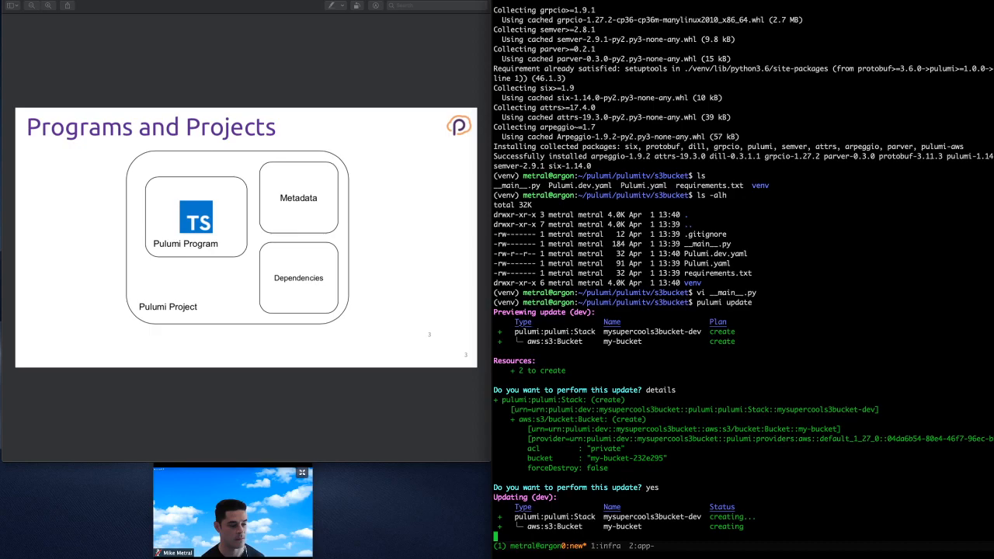
{"action": "scroll", "scroll_direction": "down", "scroll_amount": 3}
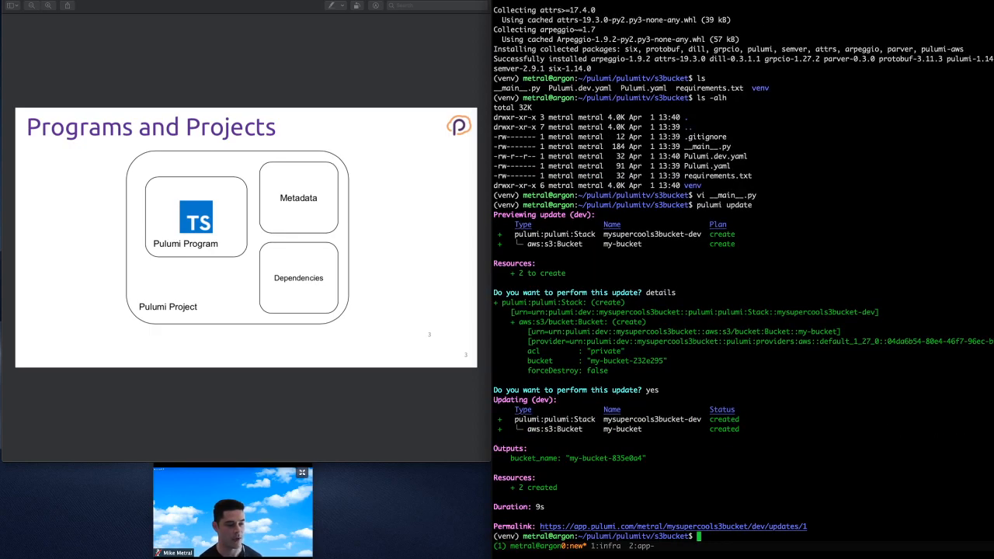
{"action": "type", "text": "pulumi stack output"}
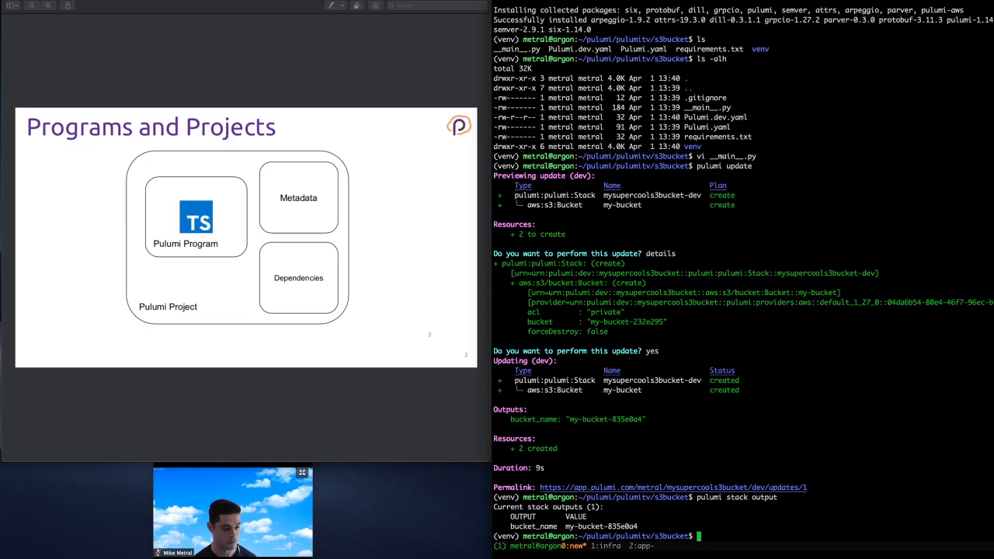
{"action": "type", "text": "pulumi stack init newstack"}
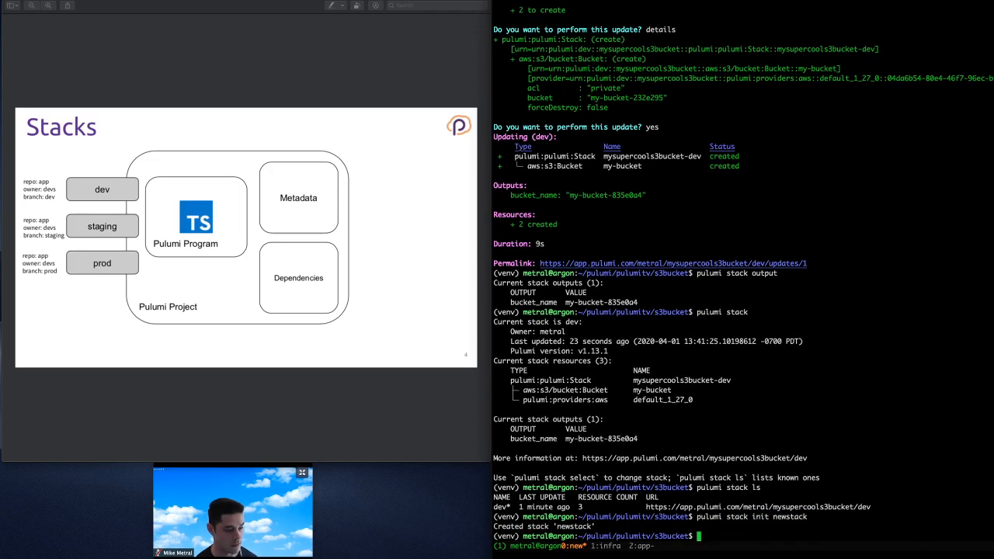
Step: Init the newstack stack, remove it with pulumi stack rm -f, and list the remaining stacks
{"action": "type", "text": "pul-"}
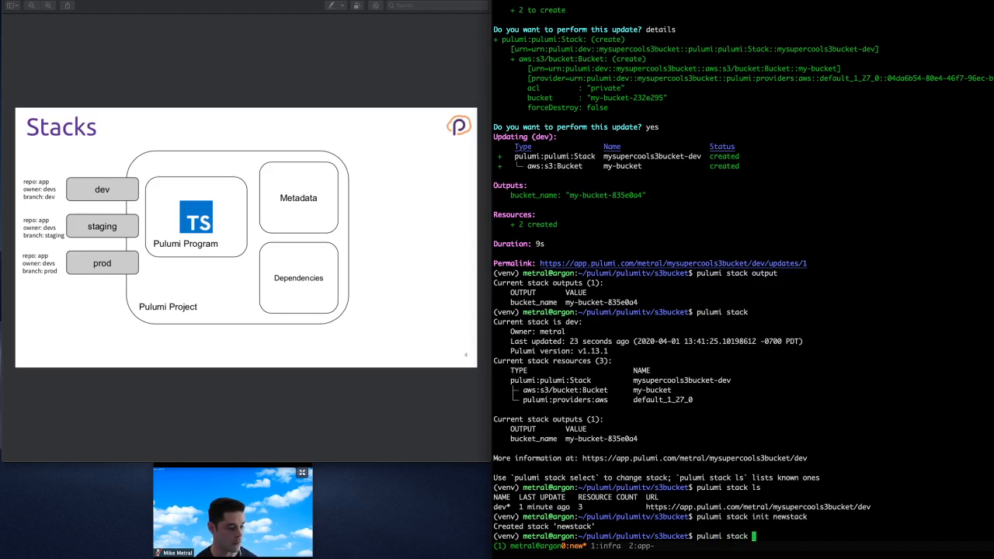
{"action": "type", "text": "rm -f newstack"}
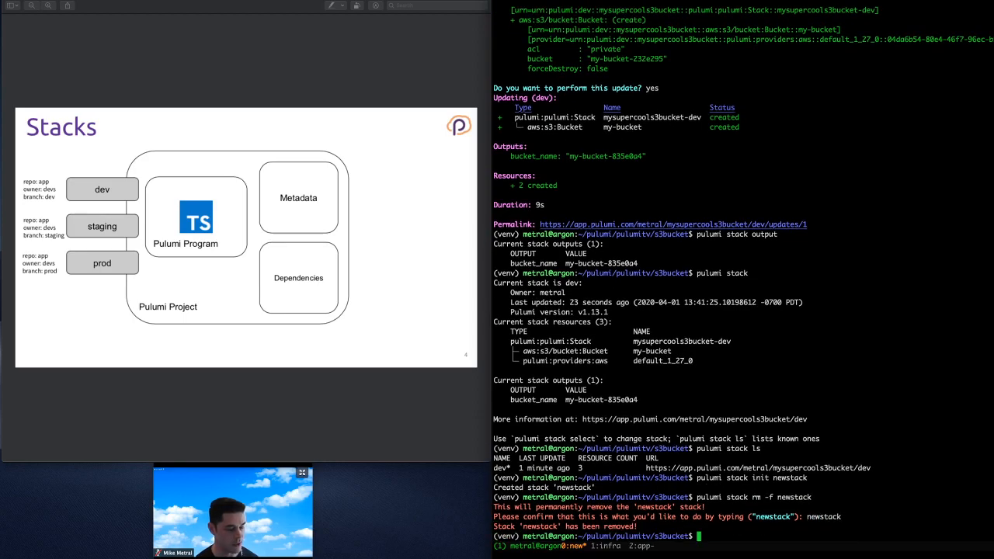
{"action": "type", "text": "pulumi stack ls"}
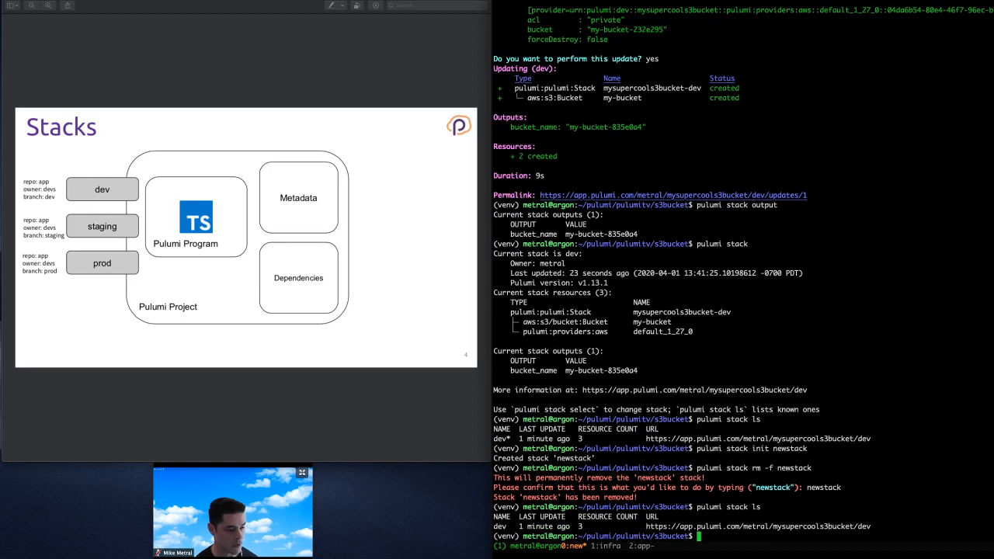
{"action": "type", "text": "pulumi sta"}
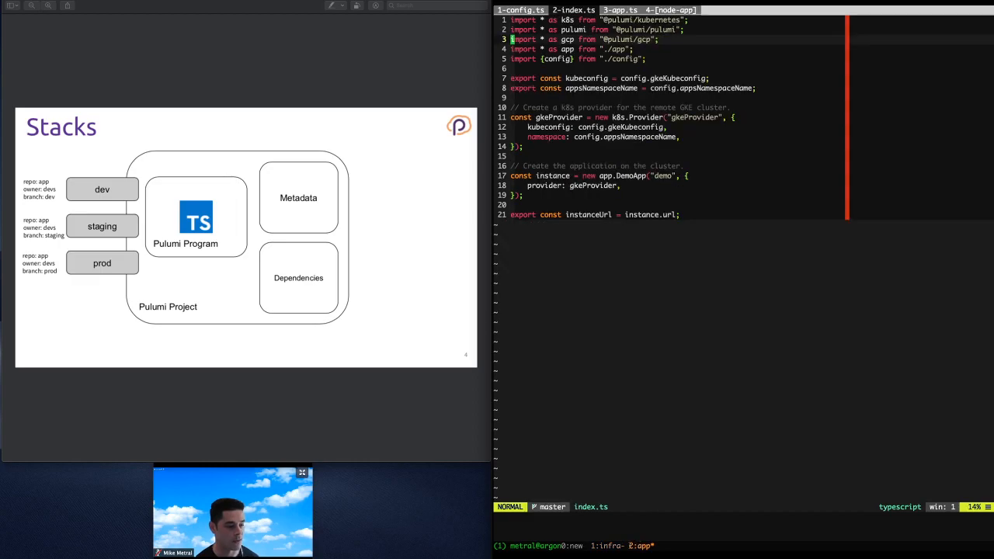
Step: Focus the app project's index.ts showing the Kubernetes provider and DemoApp instance
{"action": "left_click", "coordinate": [575, 9]}
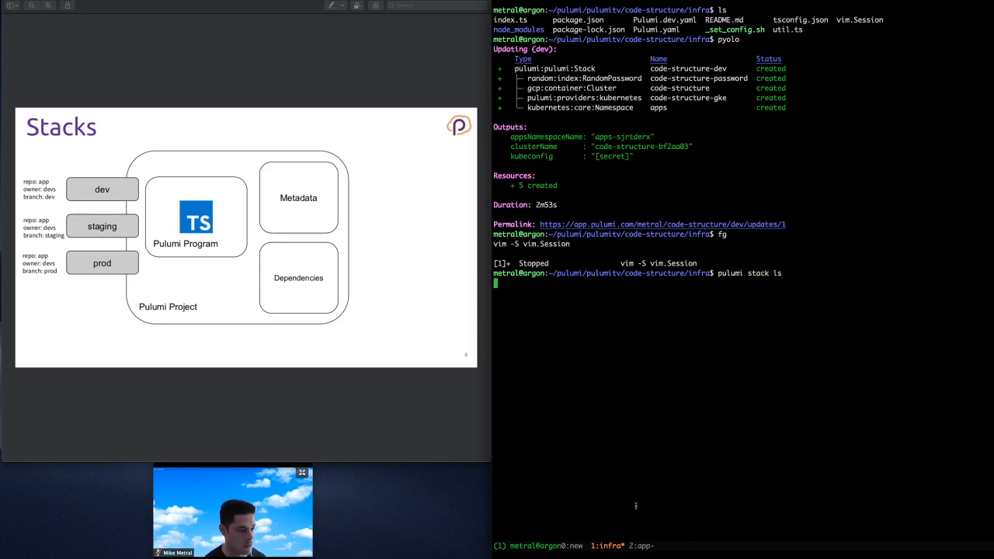
Step: Run pulumi stack ls in infra, then ls and cat _set-config.sh in the app project
{"action": "key", "text": "Return"}
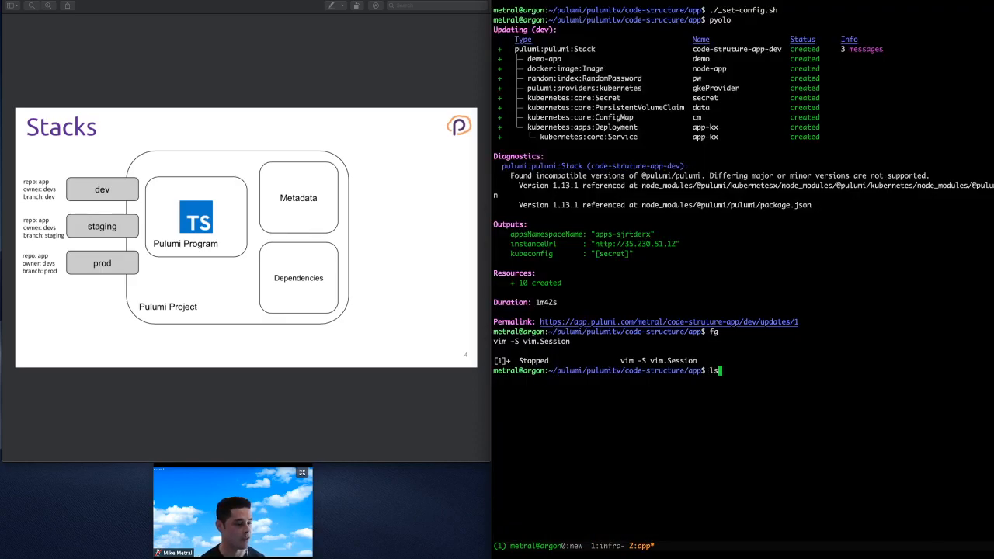
{"action": "key", "text": "Return"}
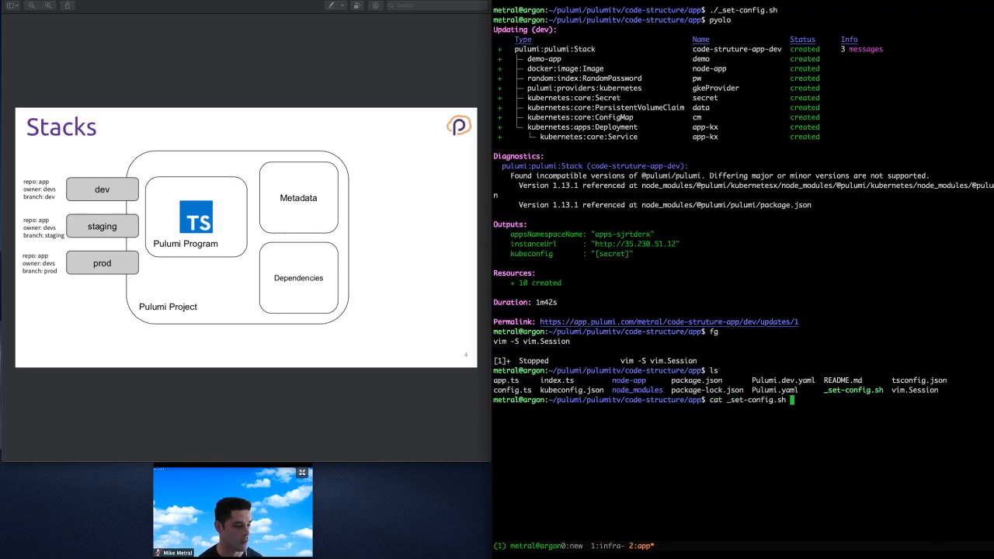
{"action": "key", "text": "Return"}
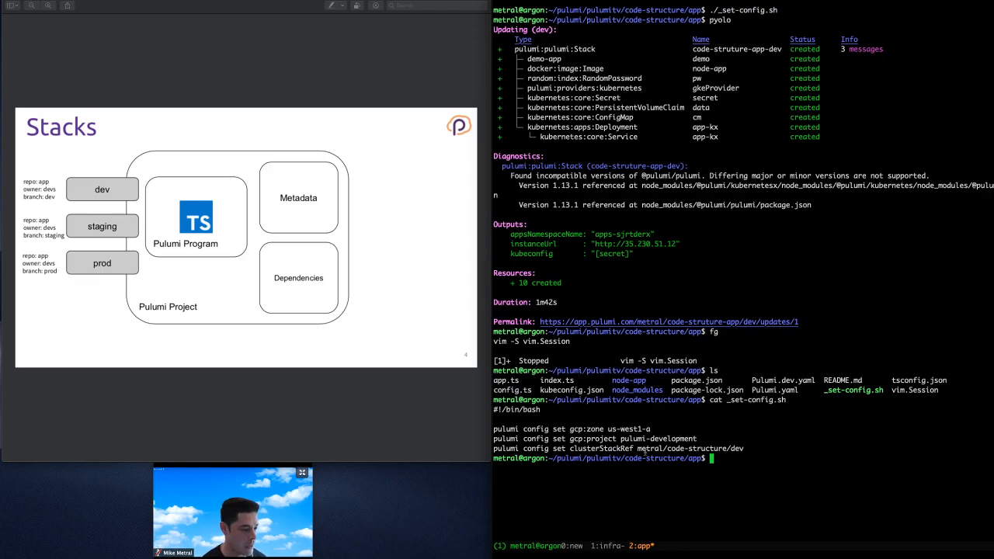
{"action": "double_click", "coordinate": [601, 447]}
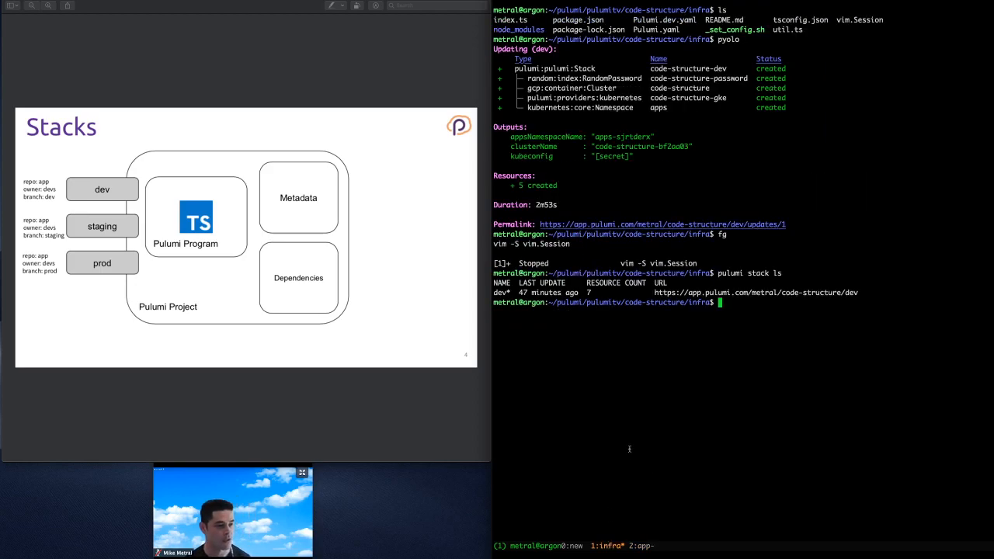
Step: Run pyolo (pulumi up --yes) in infra and confirm the five resources are unchanged
{"action": "type", "text": "pyolo"}
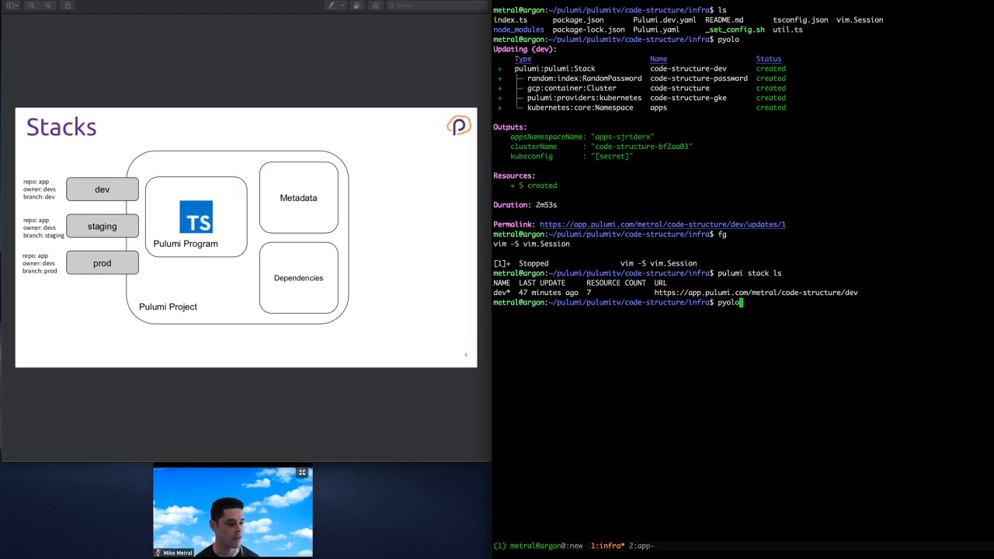
{"action": "key", "text": "Return"}
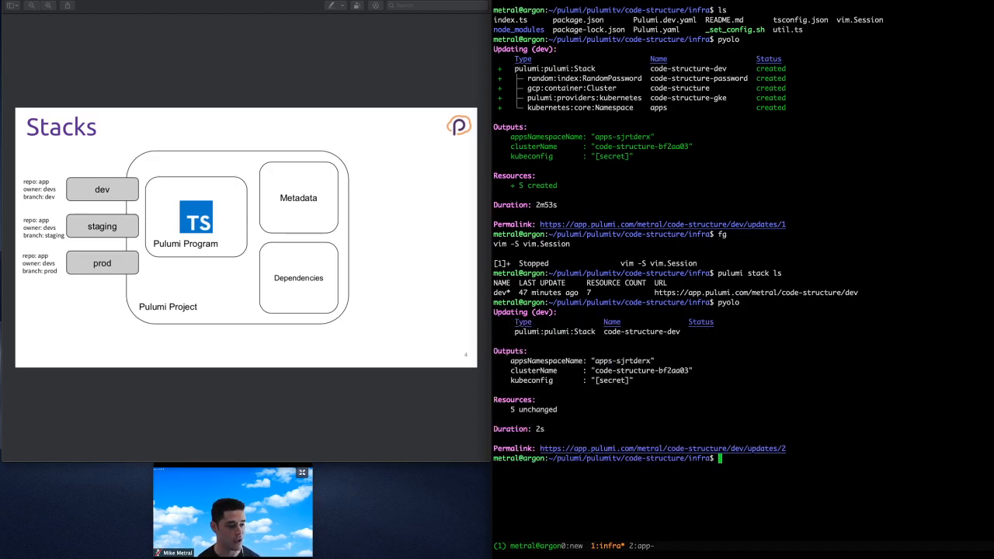
{"action": "type", "text": "pulumi st"}
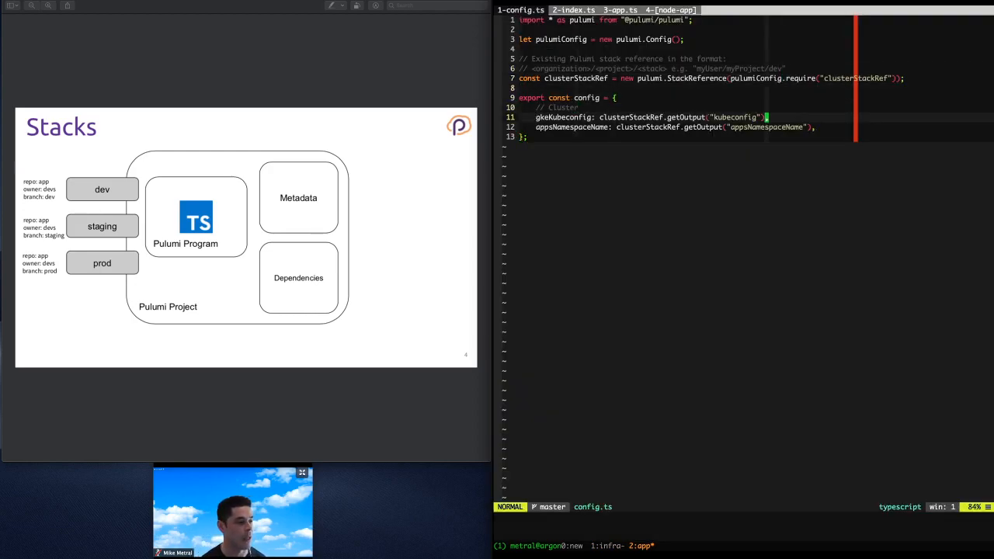
Step: Focus the app project's config.ts reading kubeconfig and namespace from the cluster stack reference
{"action": "left_click", "coordinate": [575, 9]}
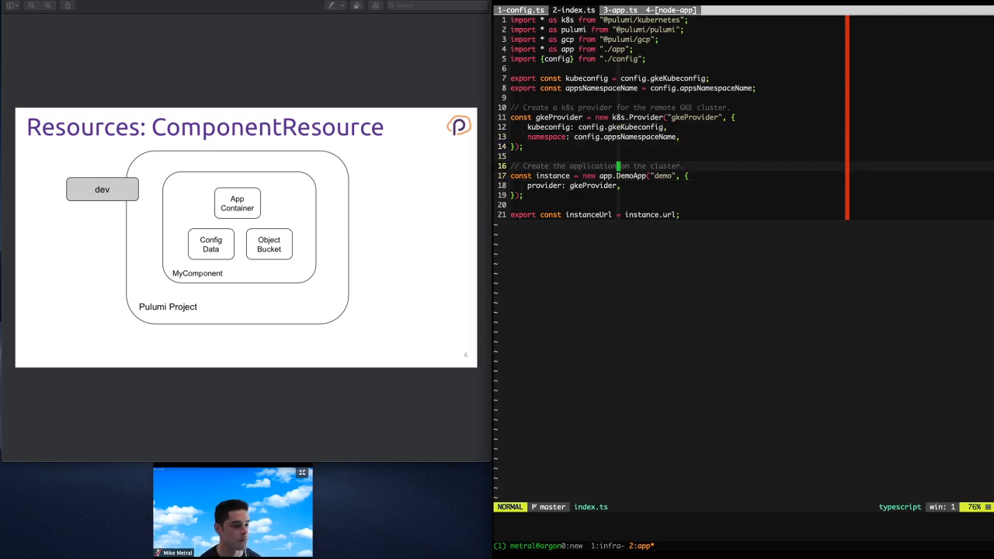
{"action": "left_click", "coordinate": [620, 9]}
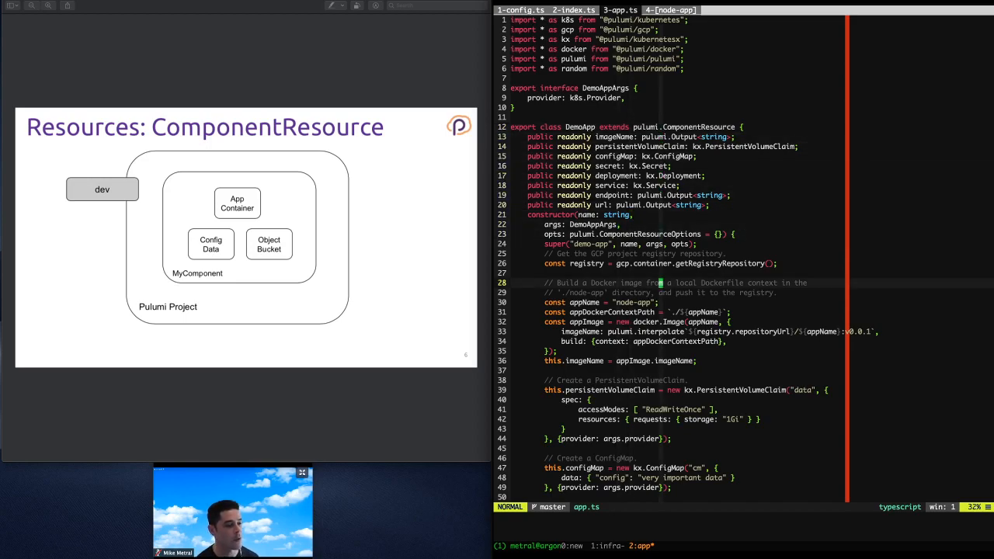
{"action": "scroll", "scroll_direction": "down", "scroll_amount": 3}
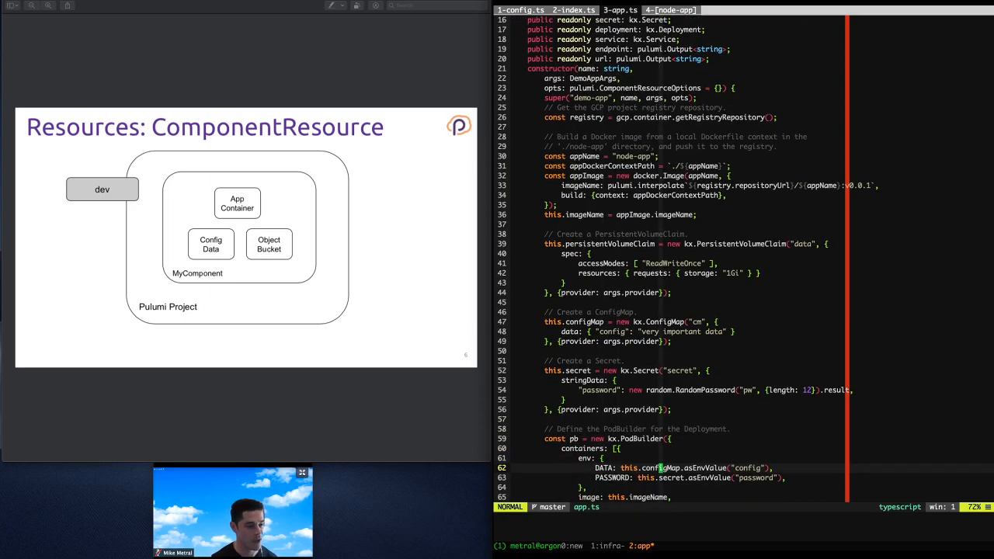
{"action": "scroll", "scroll_direction": "down", "scroll_amount": 3}
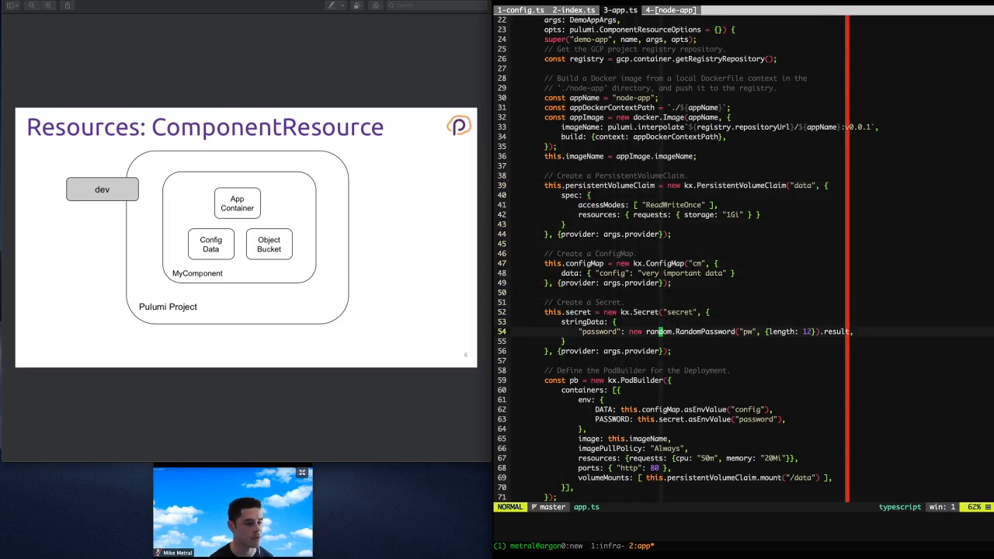
{"action": "scroll", "scroll_direction": "down", "scroll_amount": 3}
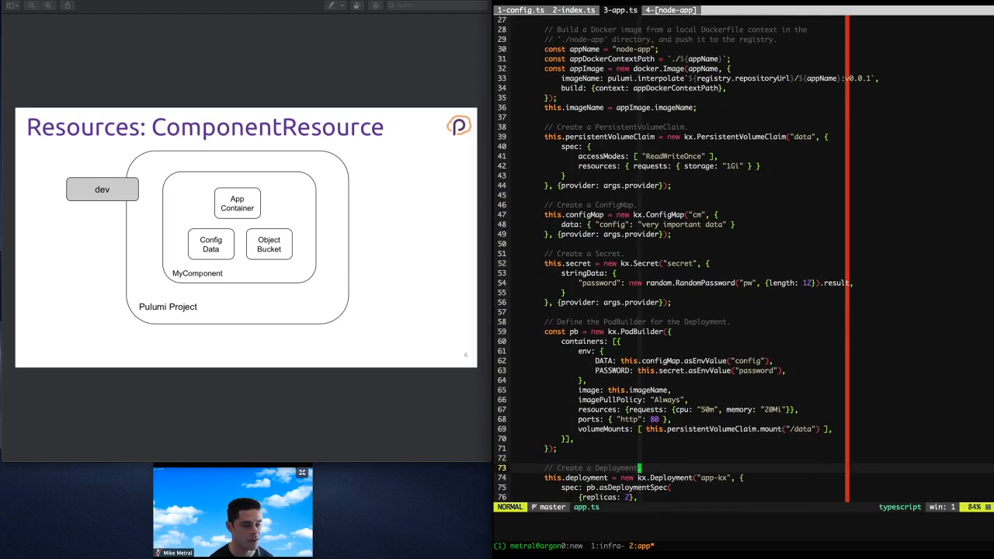
{"action": "scroll", "scroll_direction": "down", "scroll_amount": 3}
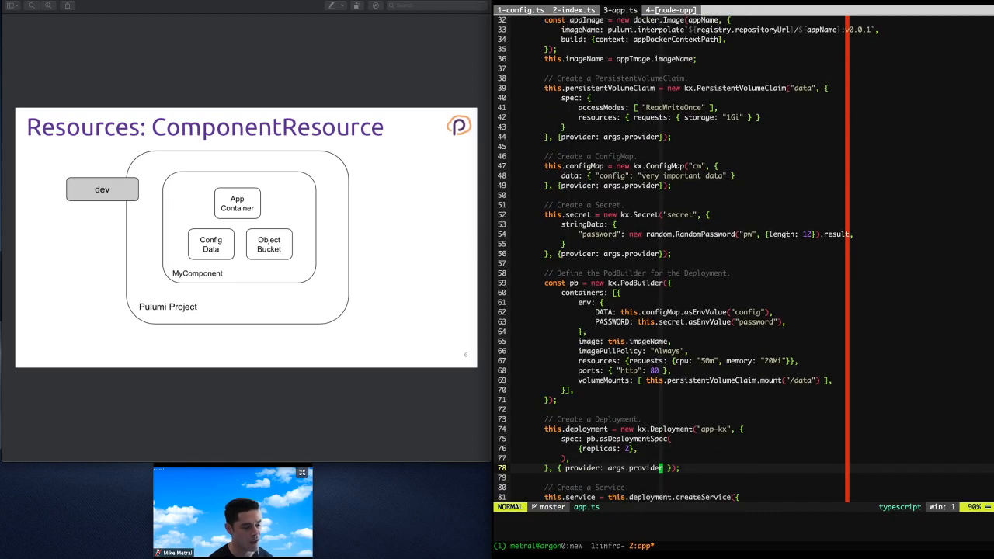
{"action": "scroll", "scroll_direction": "down", "scroll_amount": 3}
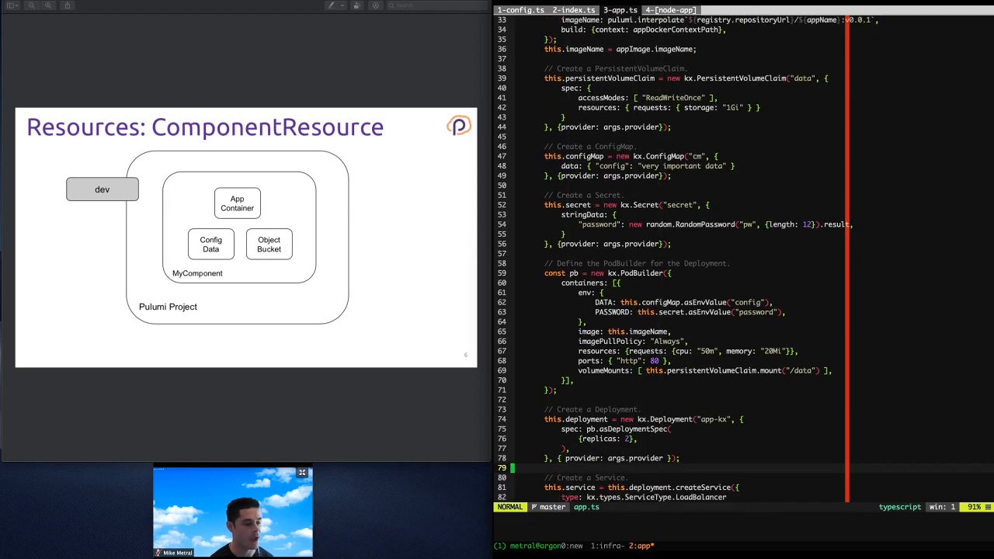
{"action": "scroll", "scroll_direction": "down", "scroll_amount": 3}
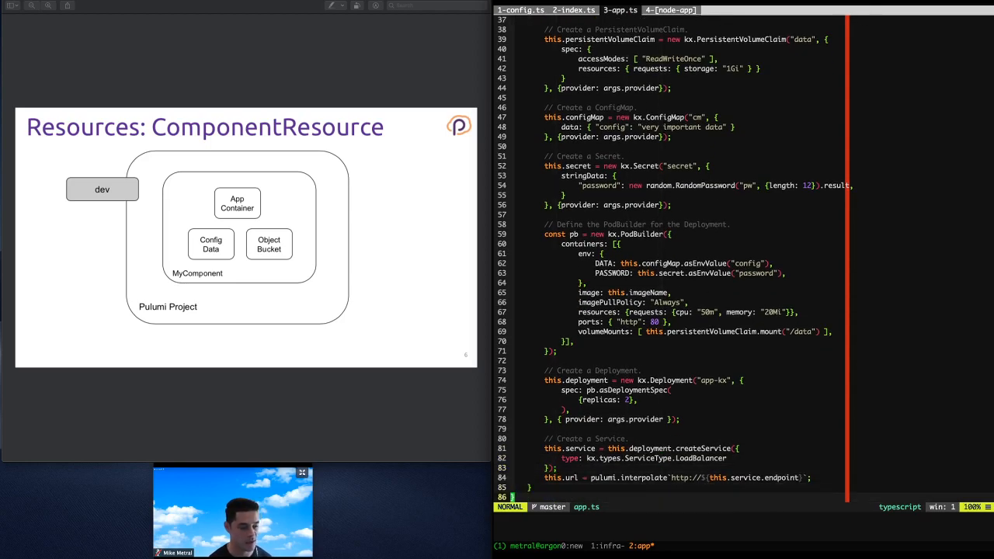
{"action": "scroll", "scroll_direction": "up", "scroll_amount": 3}
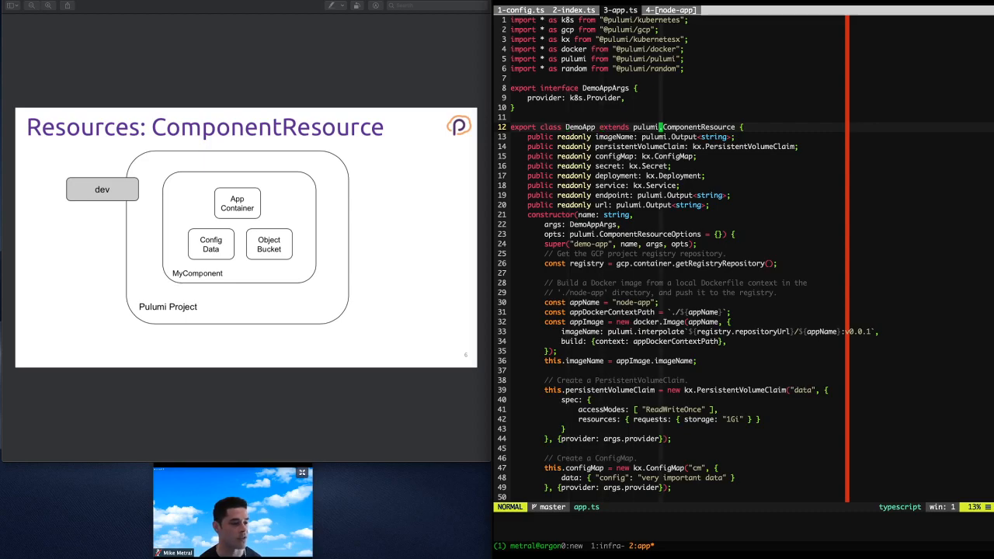
Step: Switch from app.ts to the index.ts window showing DemoApp created with gkeProvider
{"action": "left_click", "coordinate": [574, 9]}
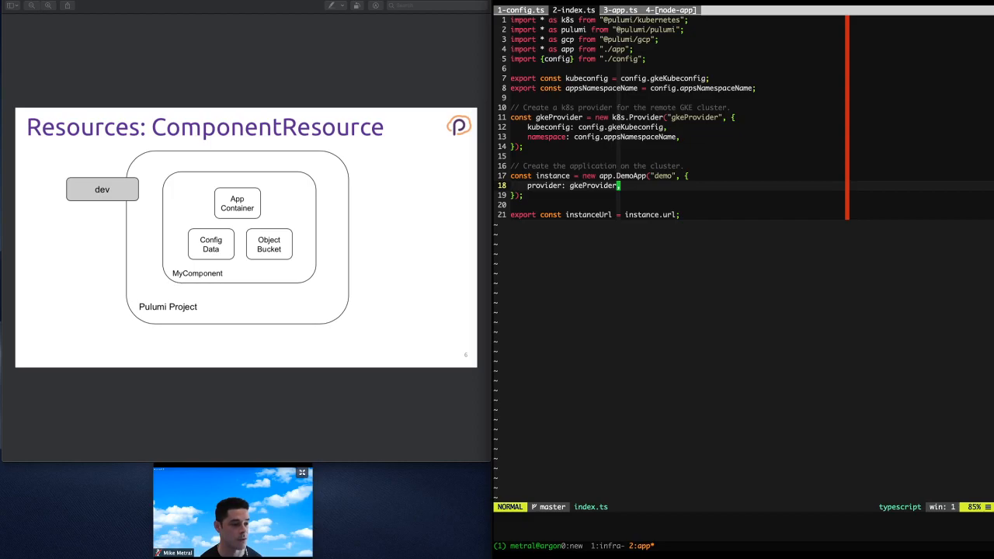
{"action": "mouse_move", "coordinate": [317, 65]}
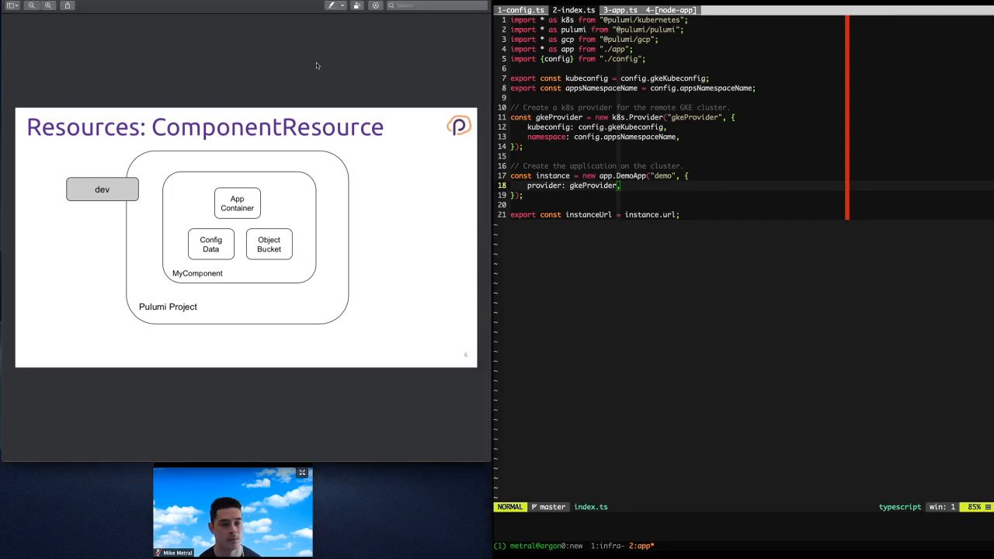